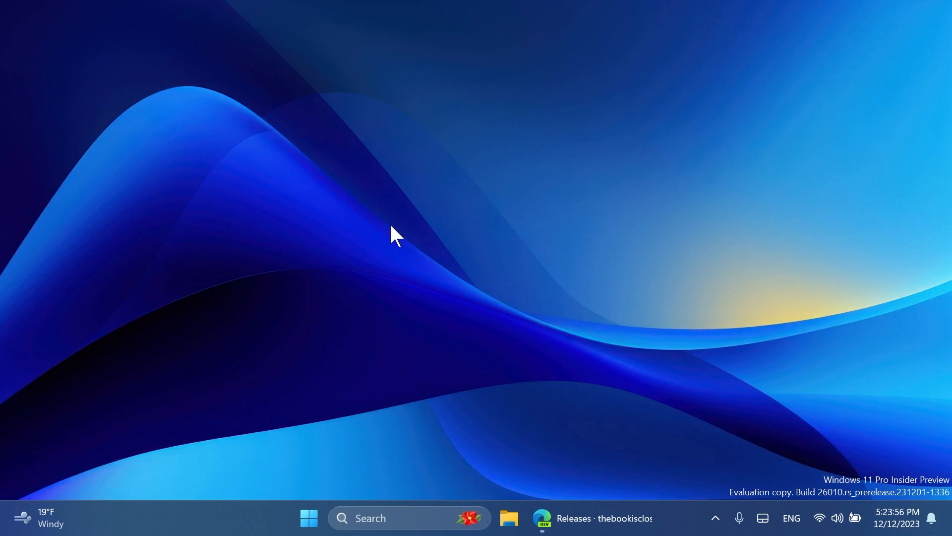
mouse_move(825, 517)
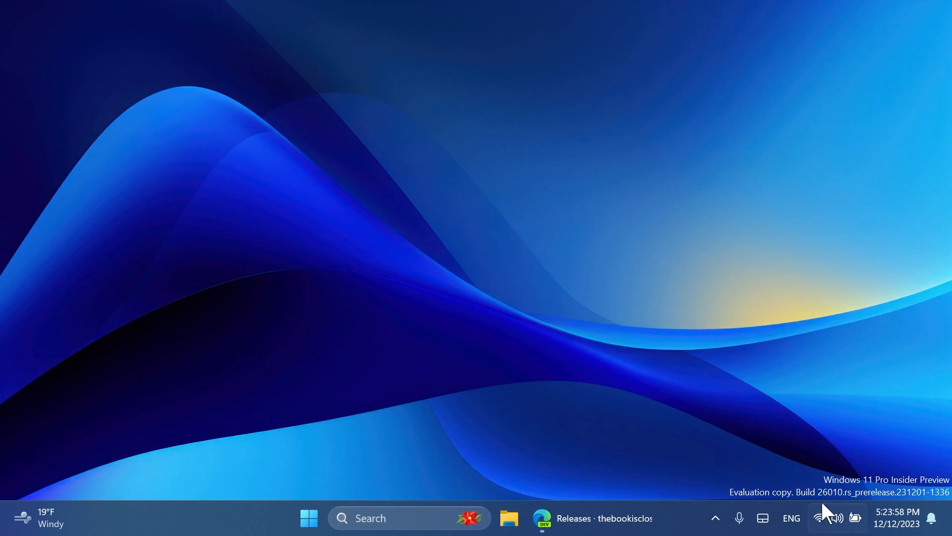
Step: Check the current Quick Settings layout, then open the ViVeTool v0.3.3 release zip
left_click(838, 518)
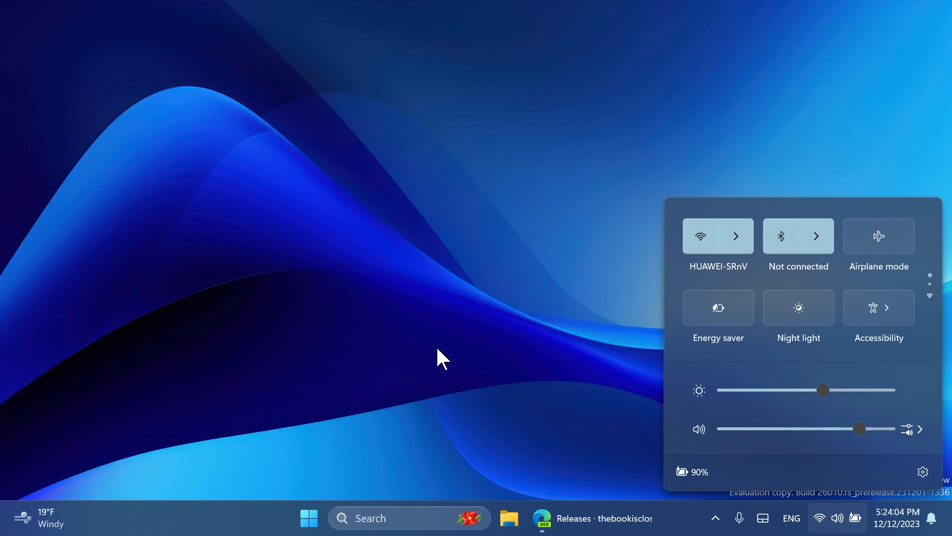
left_click(434, 330)
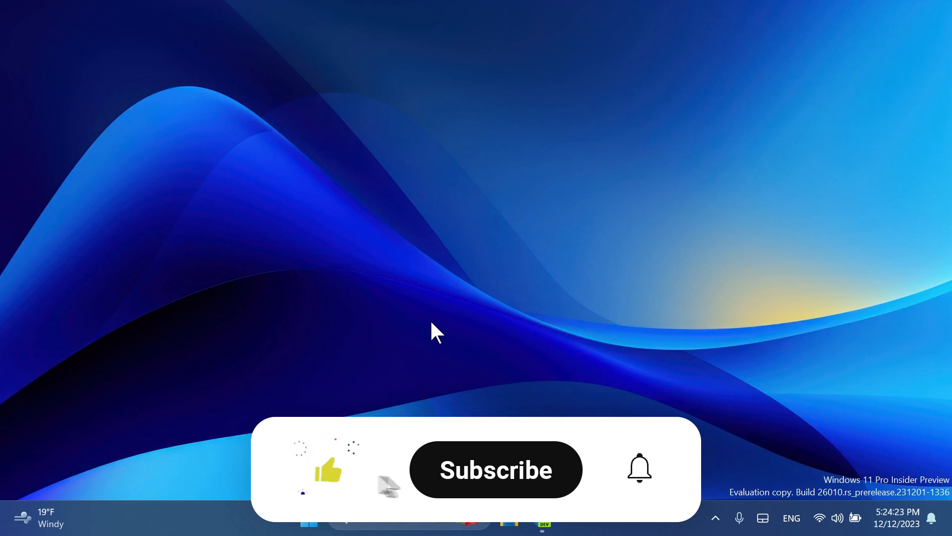
left_click(496, 469)
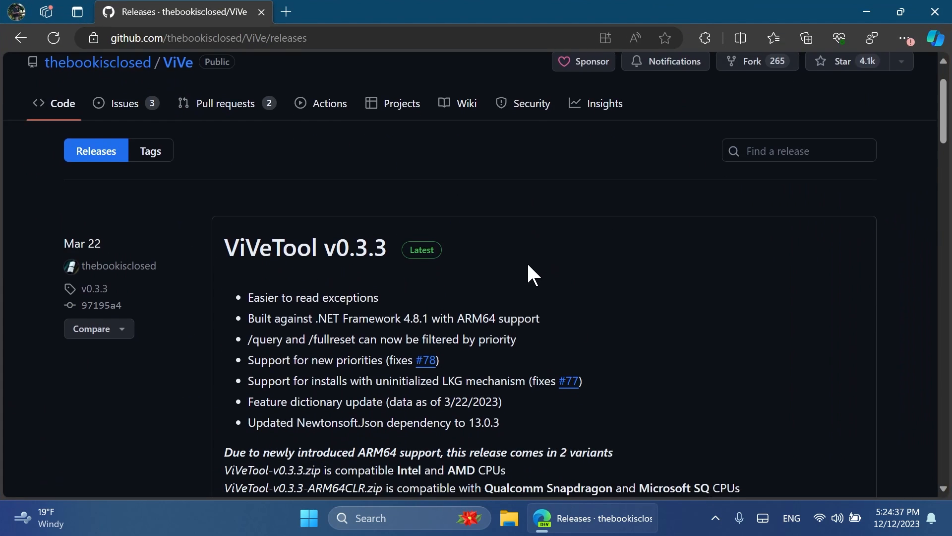
scroll("down", 3)
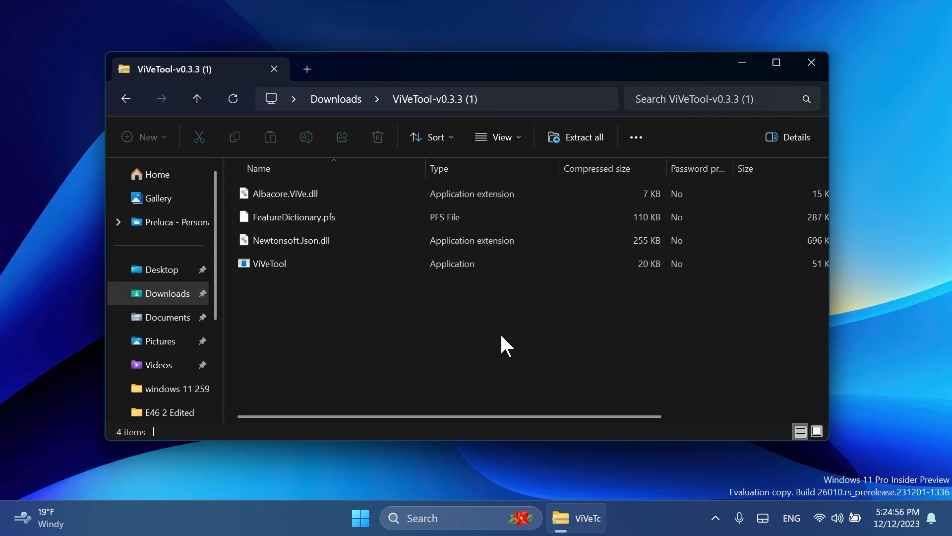
Step: Extract the ViVeTool zip's files into the C:\hidden features folder
left_click(583, 137)
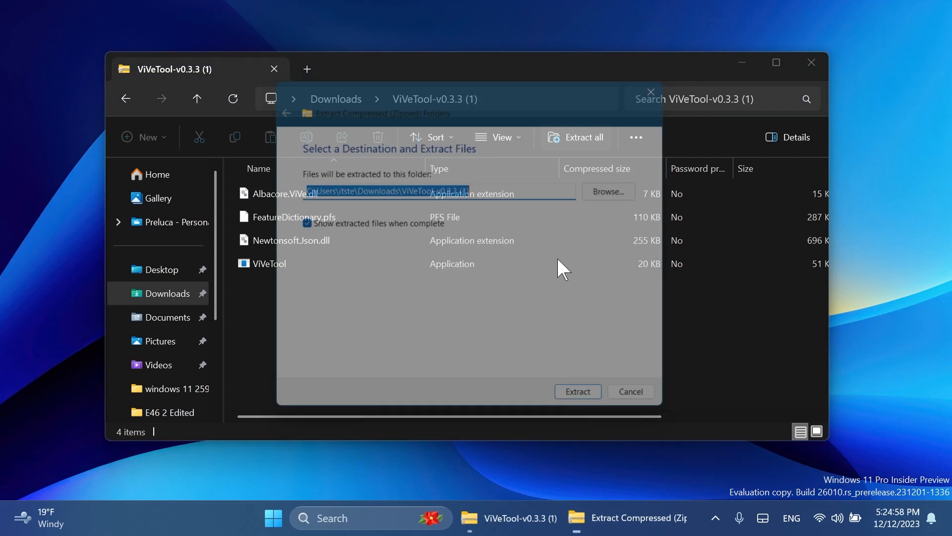
left_click(609, 191)
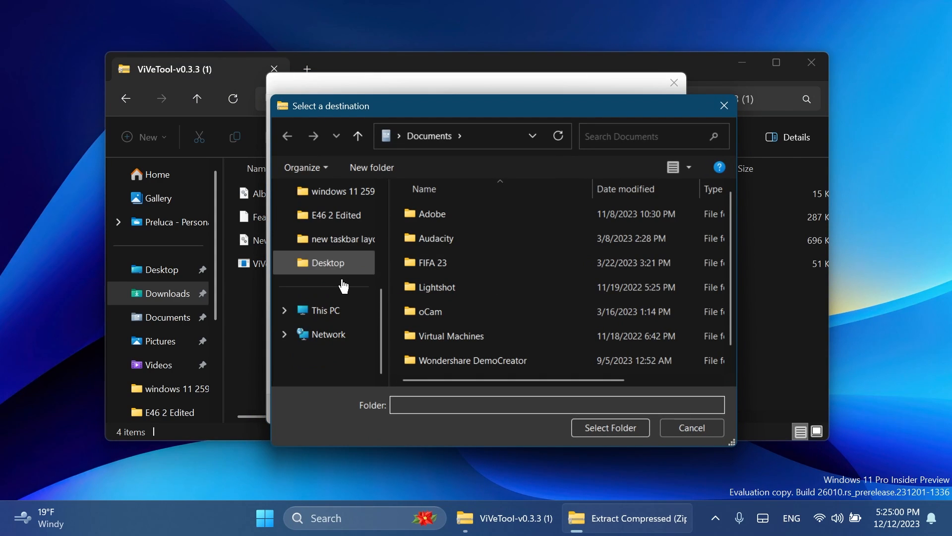
left_click(324, 310)
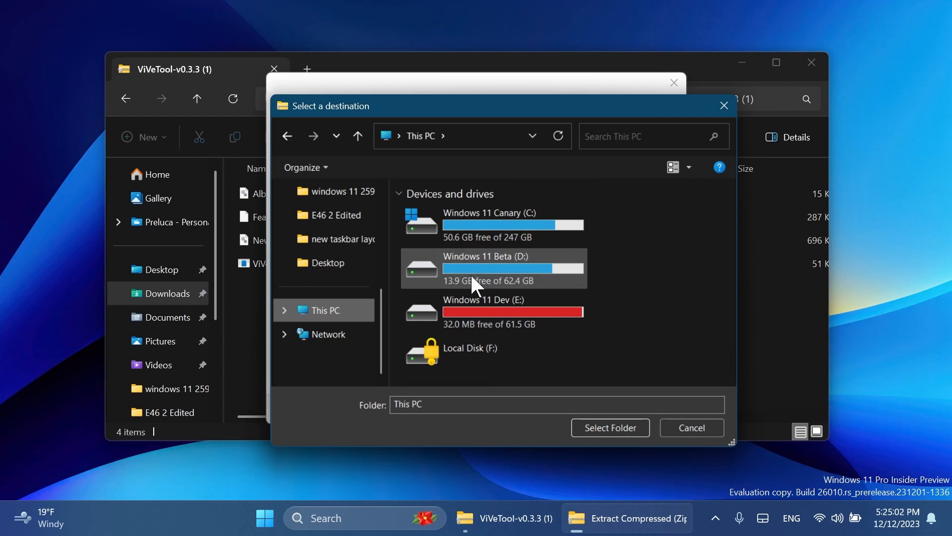
double_click(489, 218)
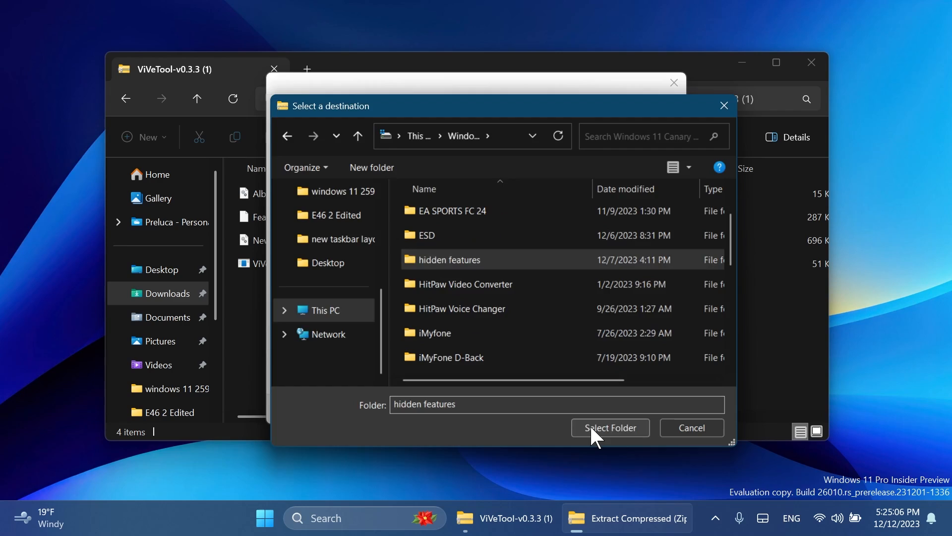
left_click(610, 427)
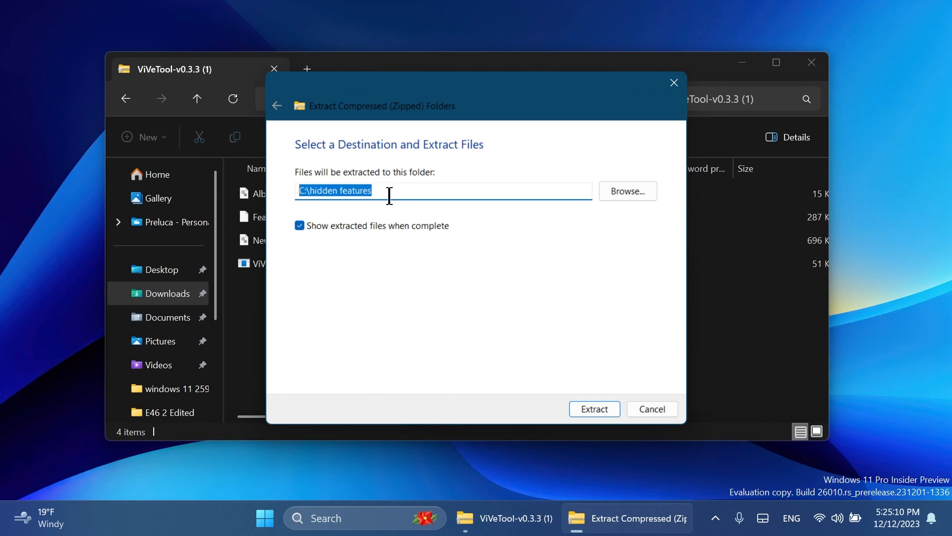
left_click(595, 408)
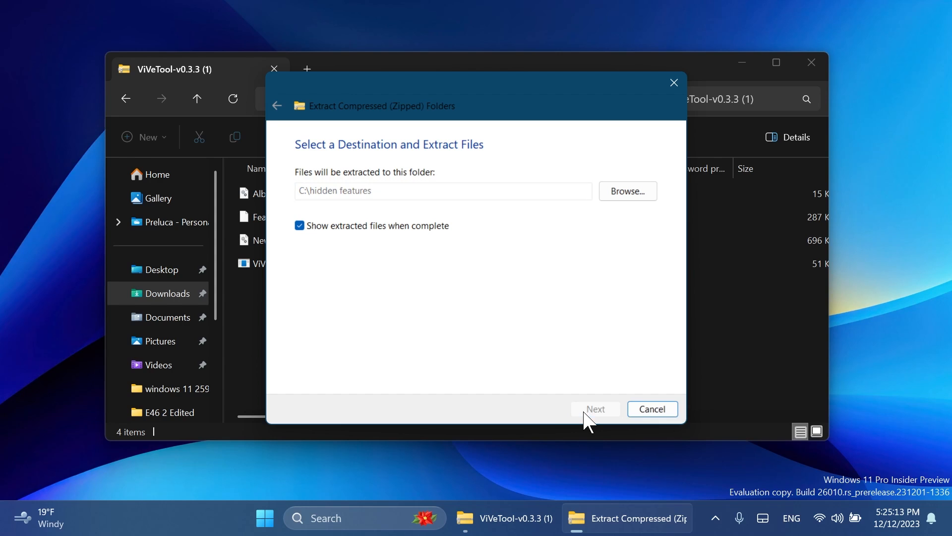
left_click(595, 408)
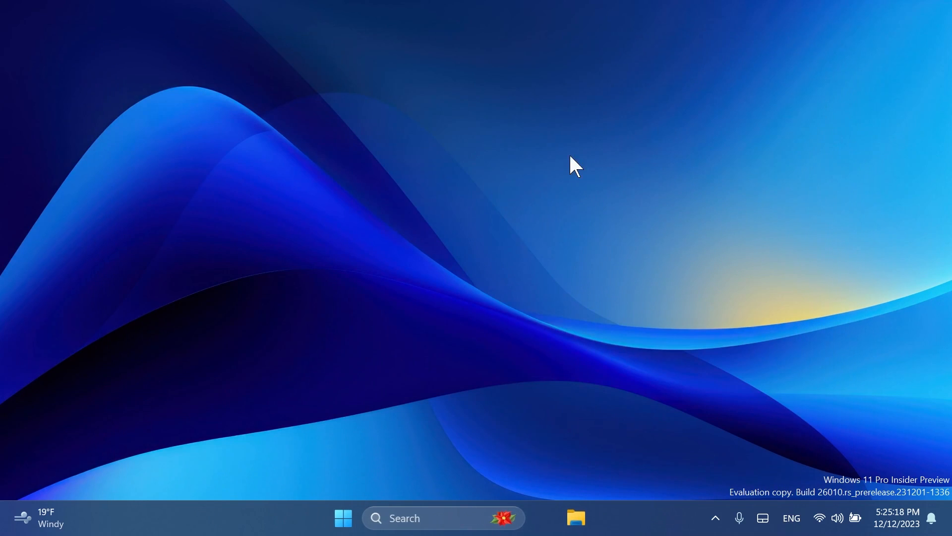
Step: Launch Command Prompt with administrator rights from Start search
left_click(343, 531)
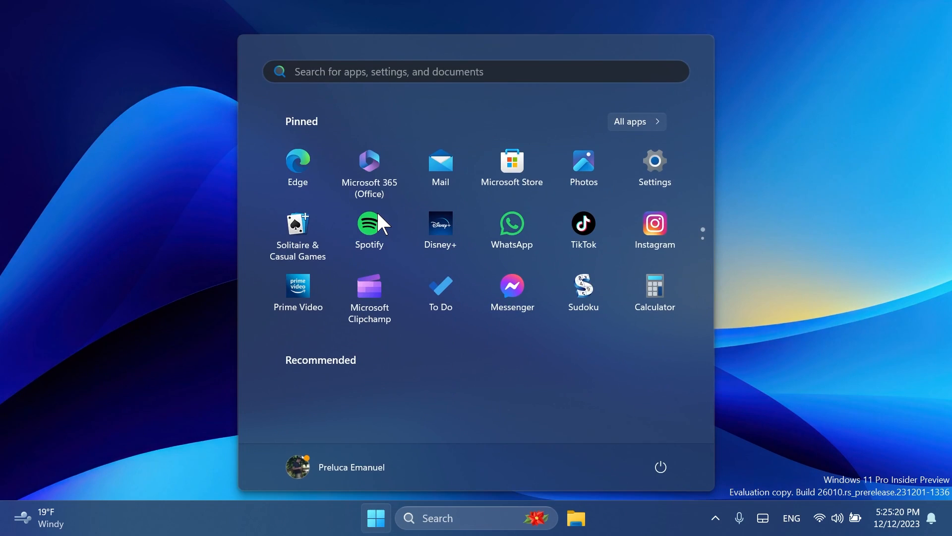
right_click(331, 183)
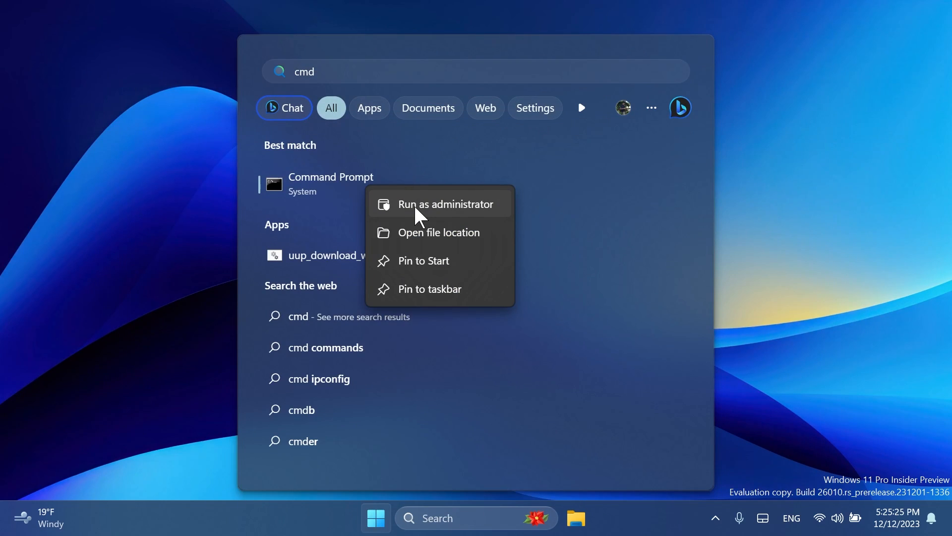
left_click(440, 204)
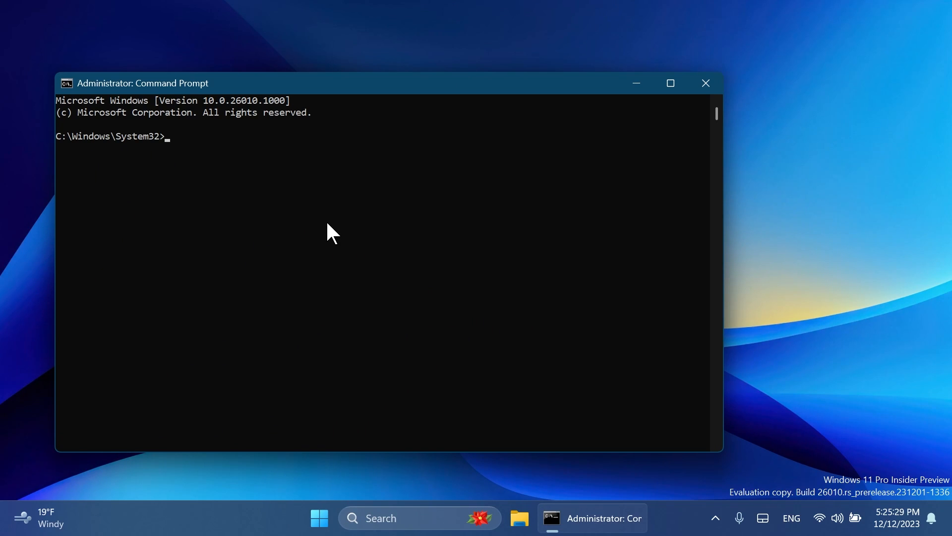
Step: Change the Command Prompt directory to C:\hidden features with cd
type("cd C:\\hidden features")
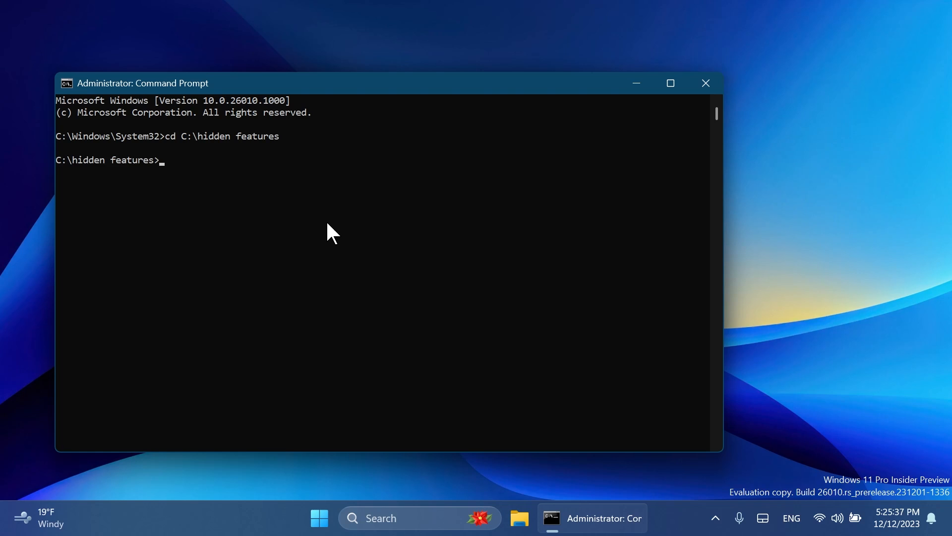
mouse_move(179, 179)
type("vivetool /enable /id:47384741")
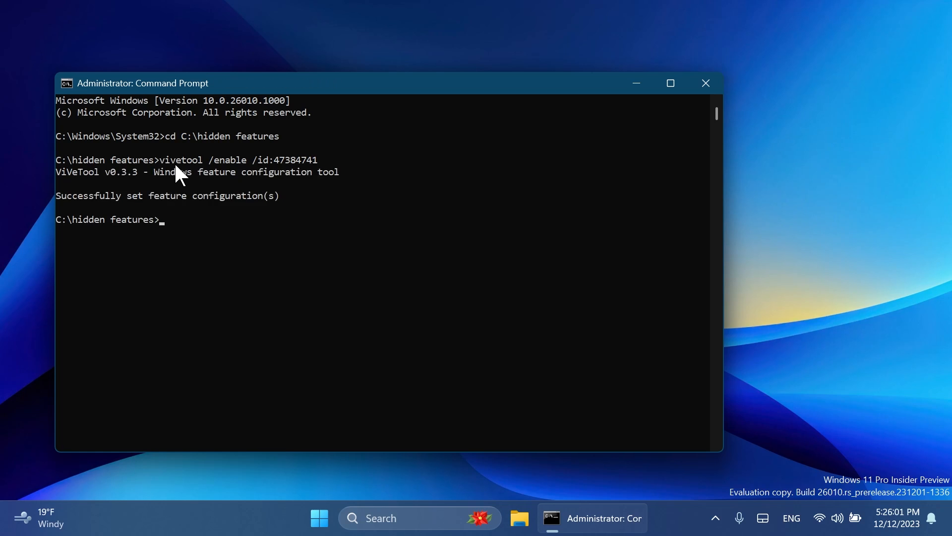
mouse_move(278, 177)
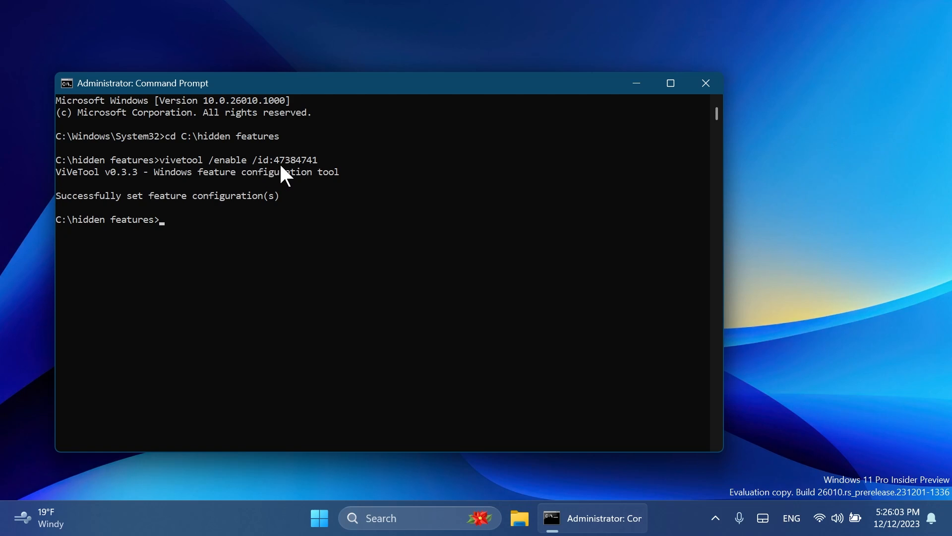
mouse_move(298, 195)
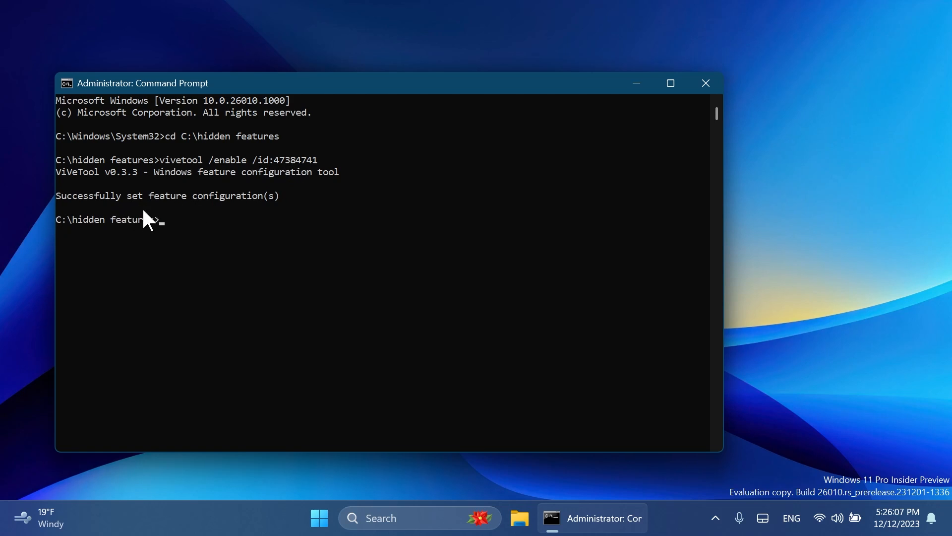
mouse_move(220, 183)
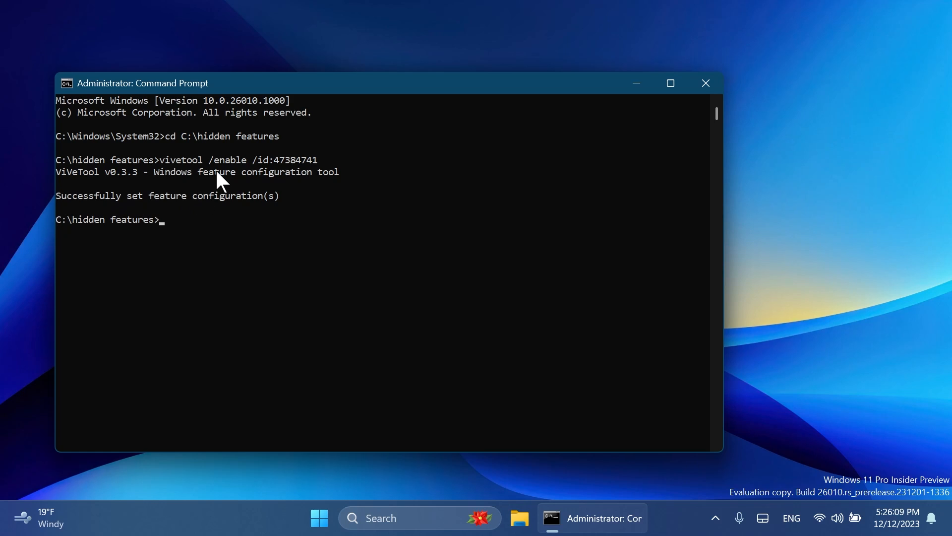
Step: Run vivetool /enable for IDs 44531625, 44685875 and 45046901, then close the window
type("vivetool /enable /id:44531625,44685875,45046901")
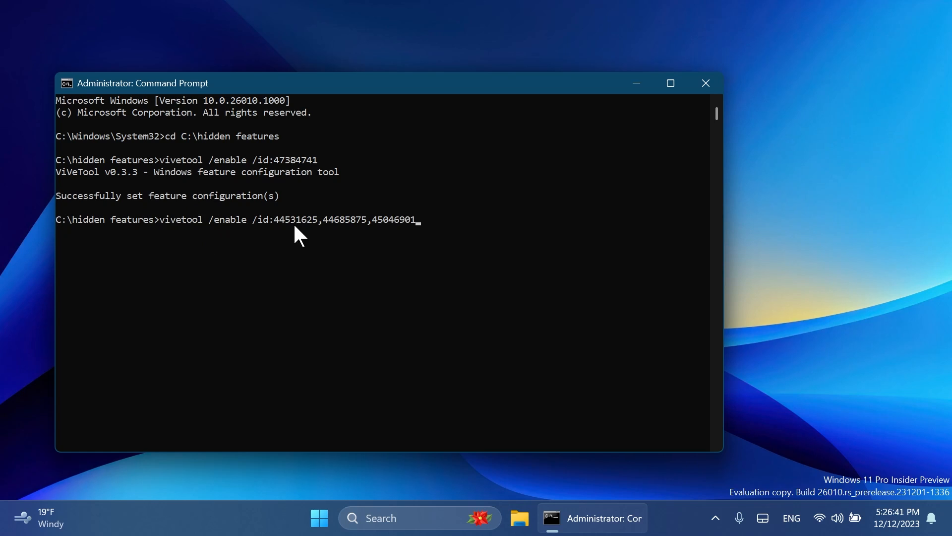
key("Enter")
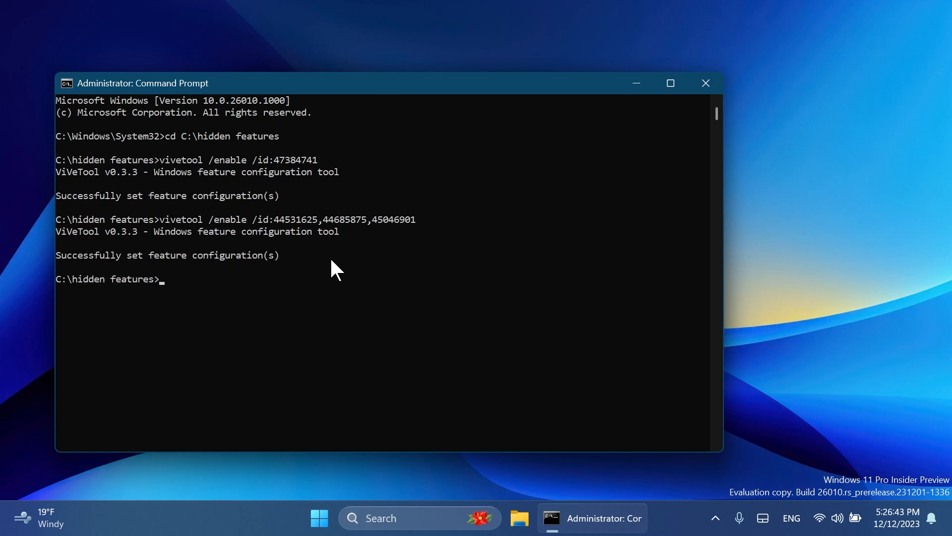
mouse_move(276, 174)
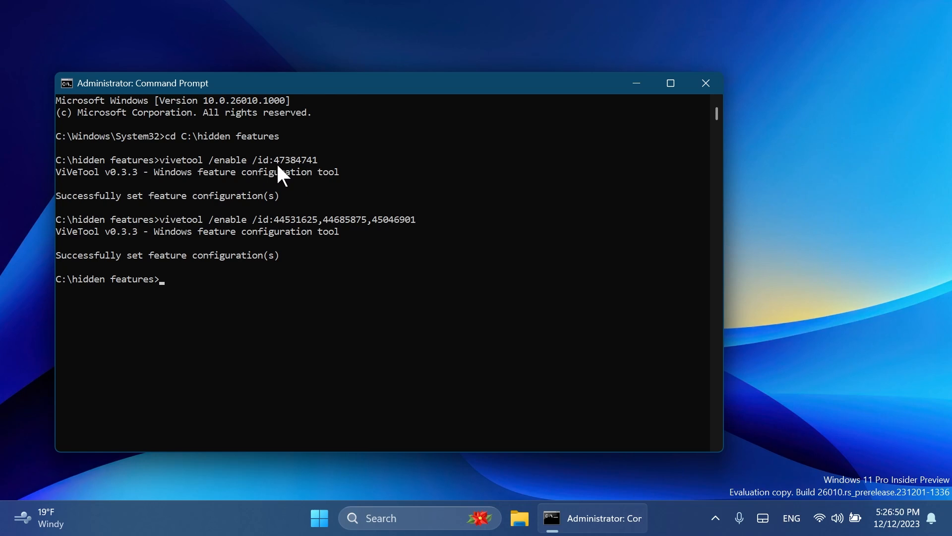
mouse_move(288, 181)
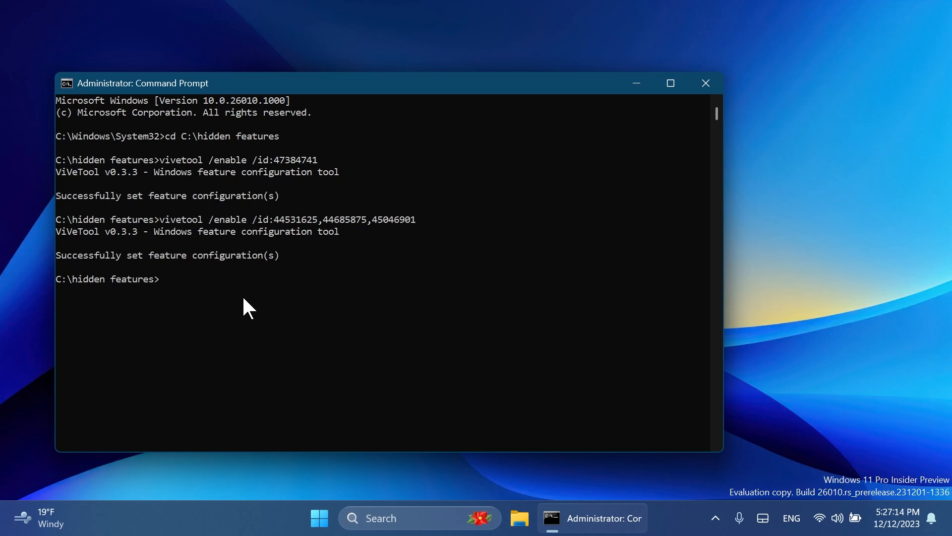
mouse_move(350, 210)
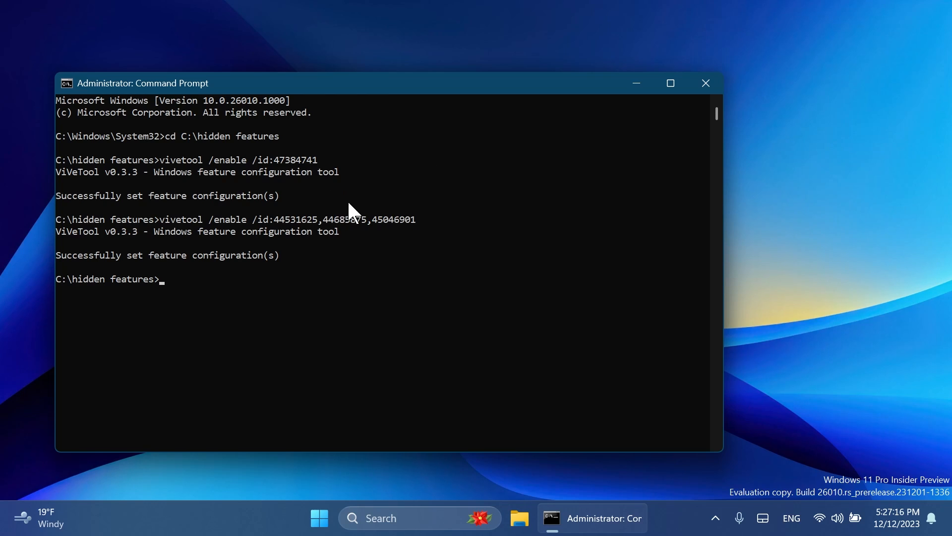
mouse_move(349, 235)
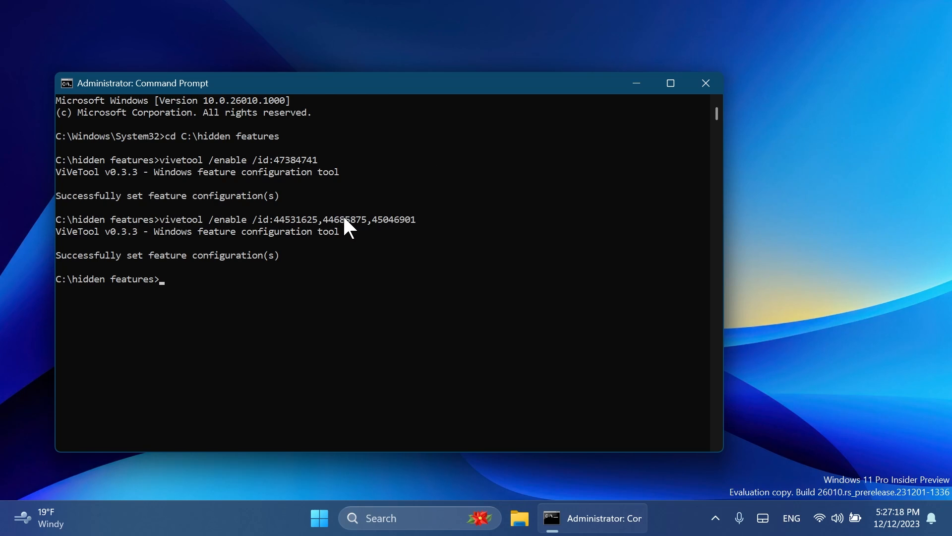
mouse_move(706, 83)
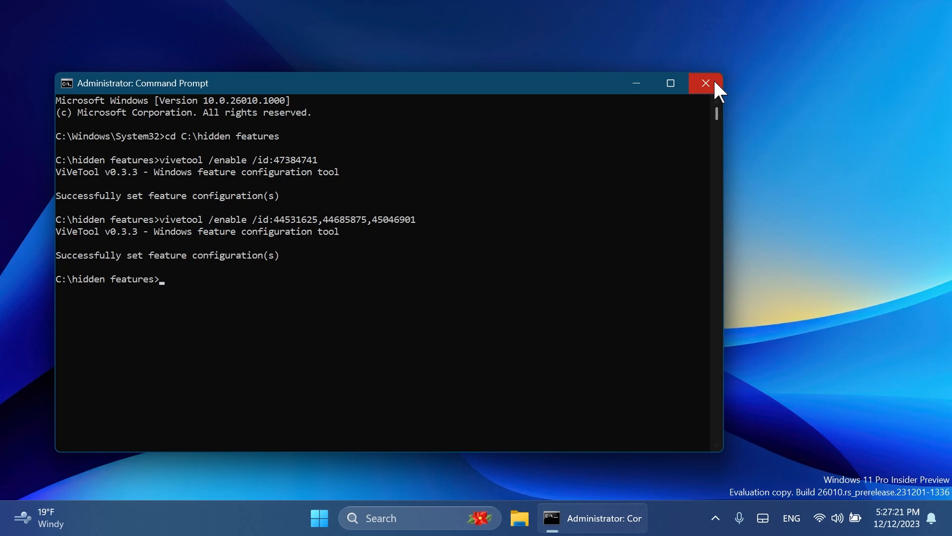
left_click(706, 83)
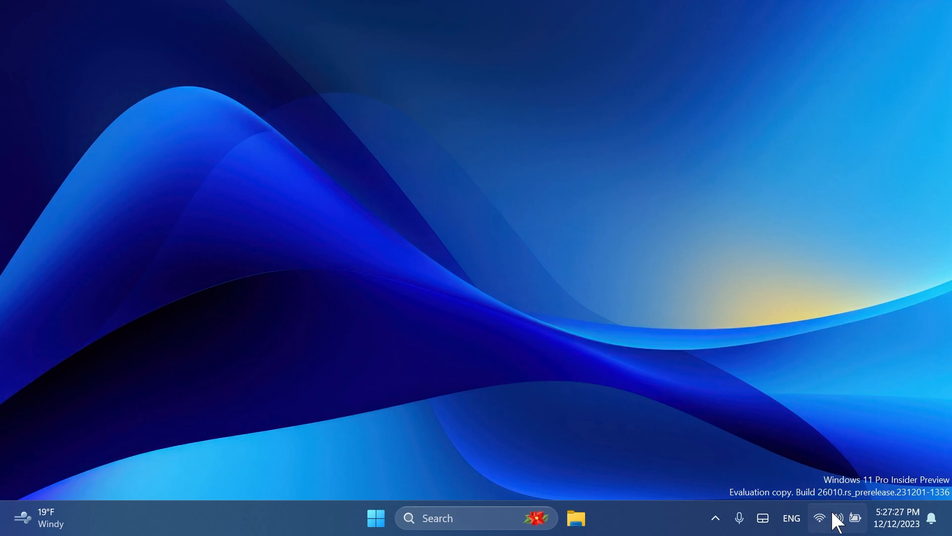
Step: Open Quick Settings from the taskbar tray to see the new scrollable layout
left_click(837, 531)
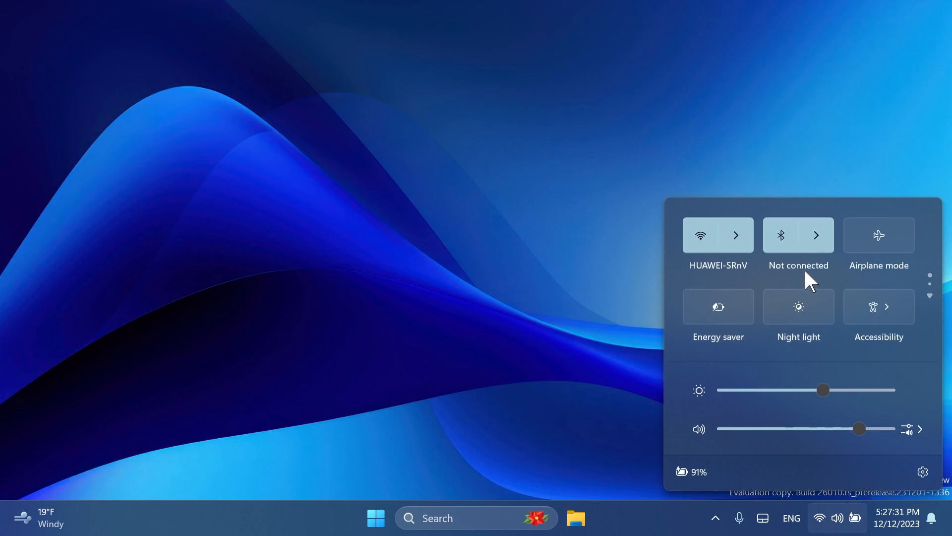
mouse_move(829, 291)
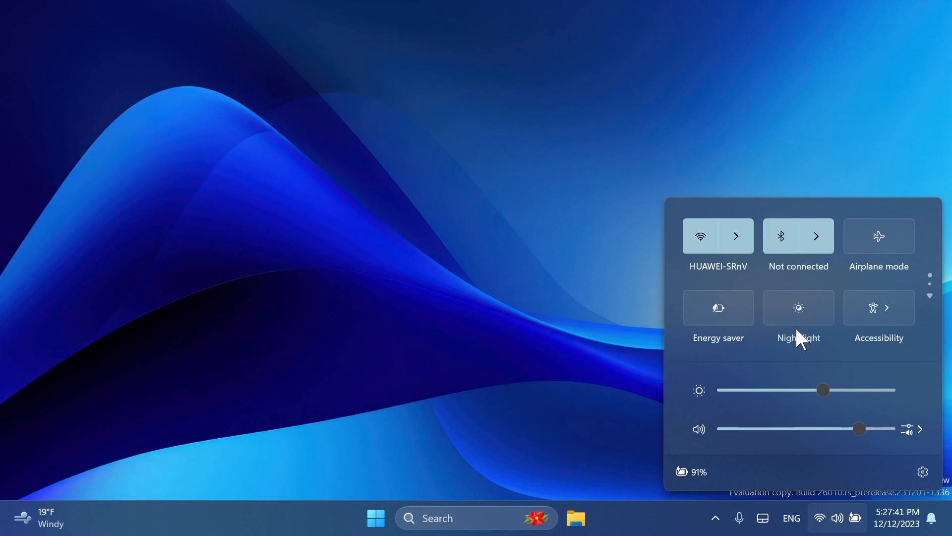
mouse_move(813, 334)
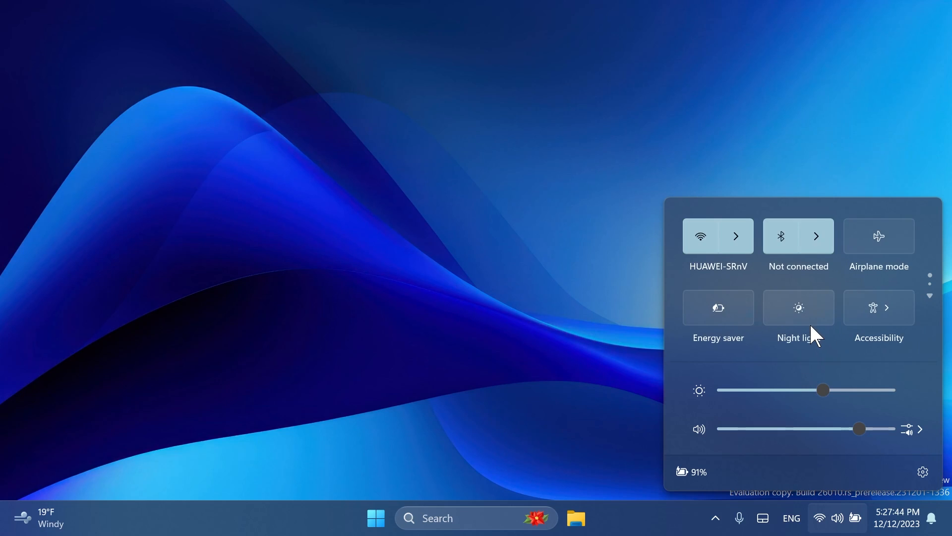
mouse_move(798, 357)
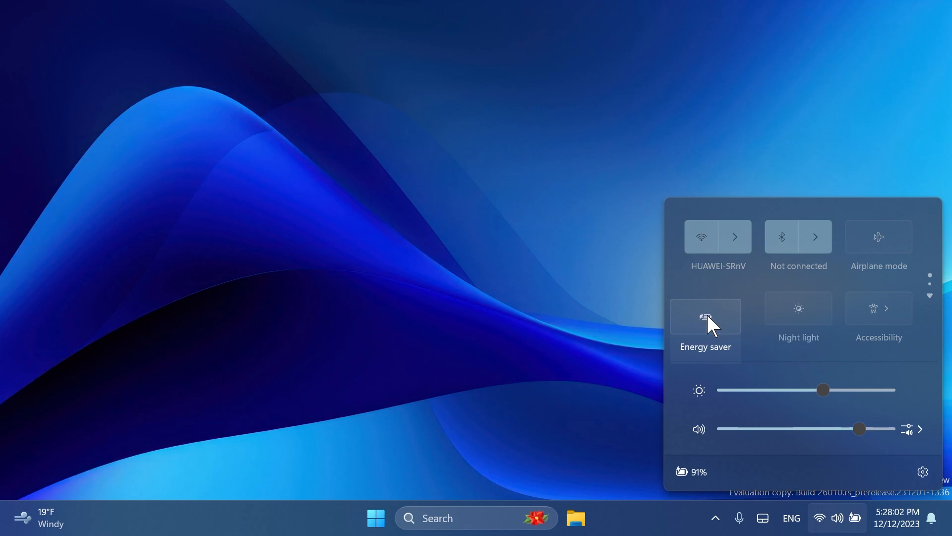
mouse_move(805, 321)
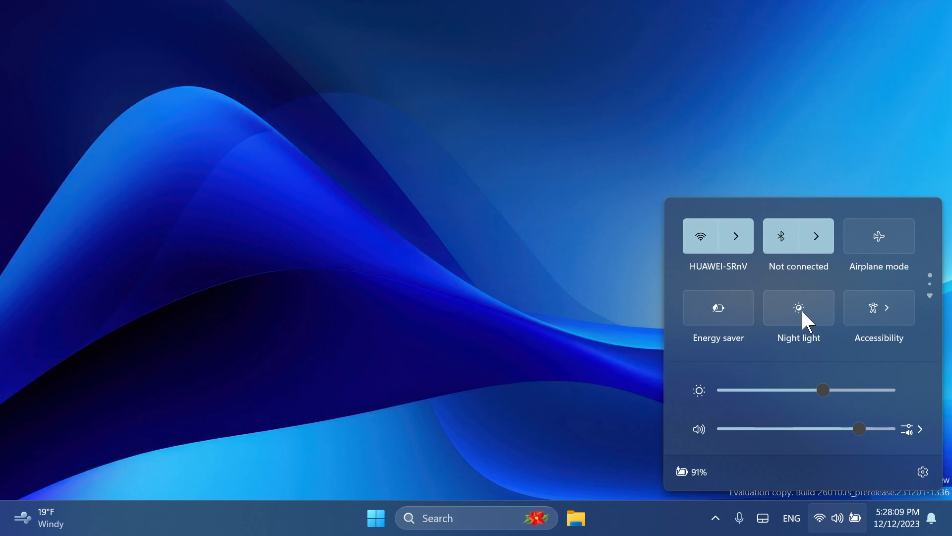
mouse_move(862, 322)
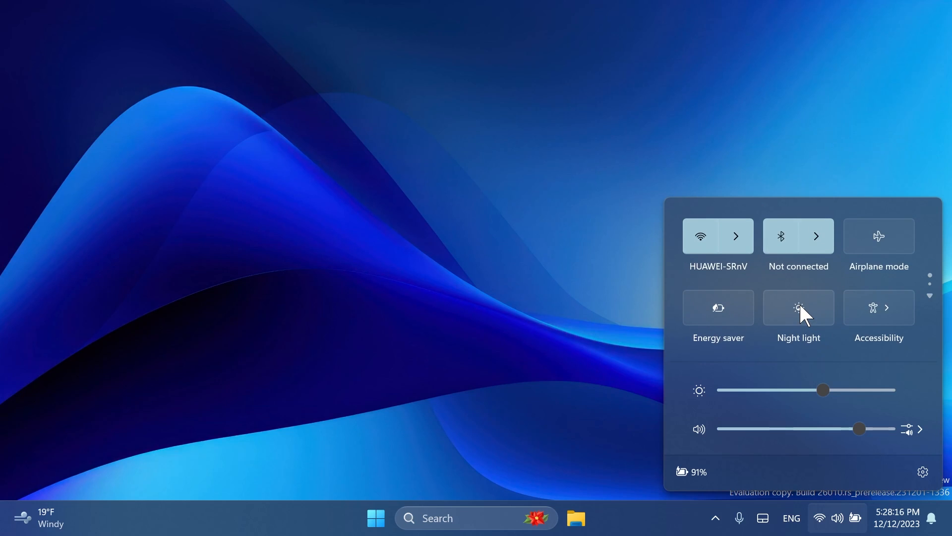
mouse_move(482, 310)
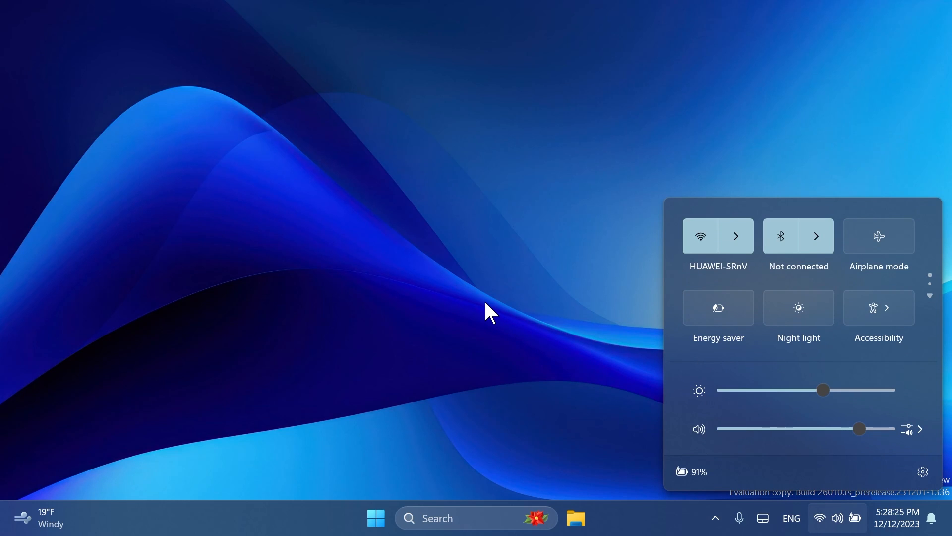
mouse_move(473, 246)
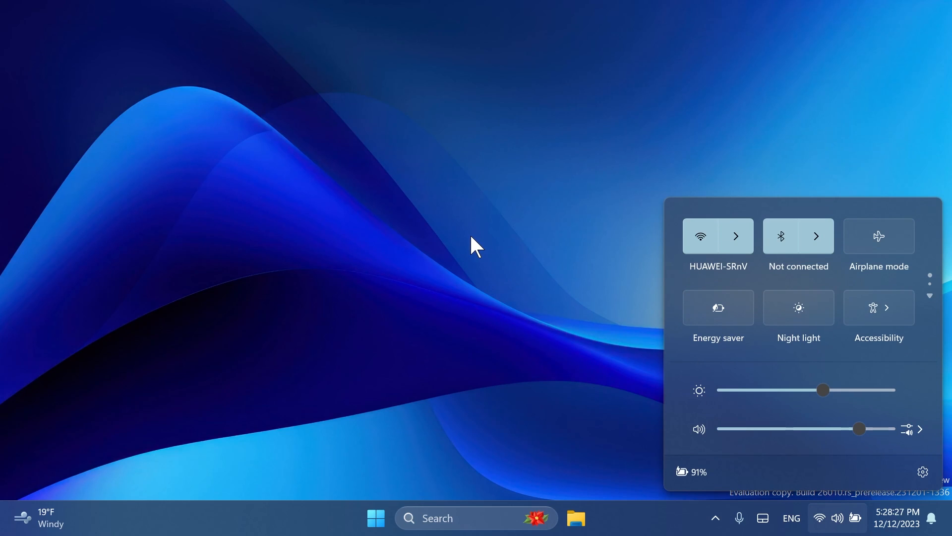
Step: Dismiss the Quick Settings flyout by clicking on the desktop
left_click(474, 251)
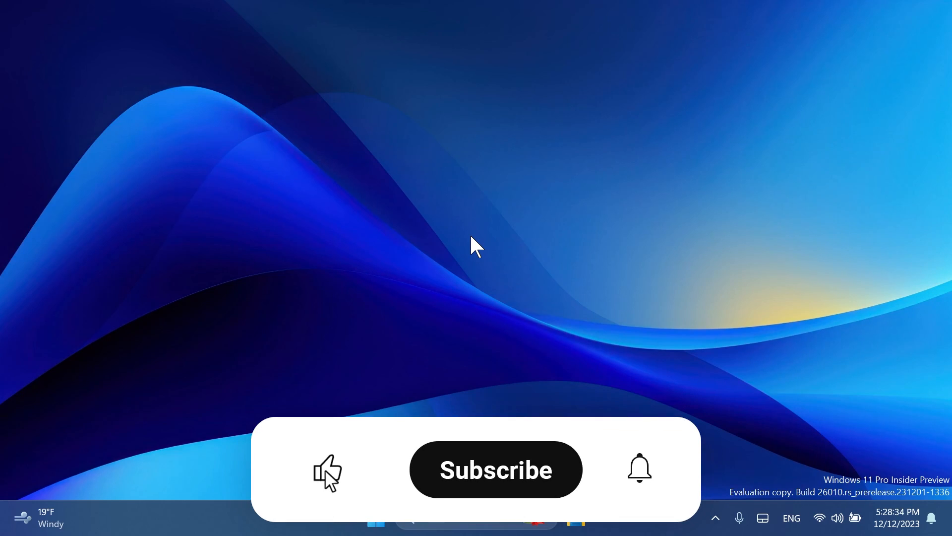
left_click(496, 469)
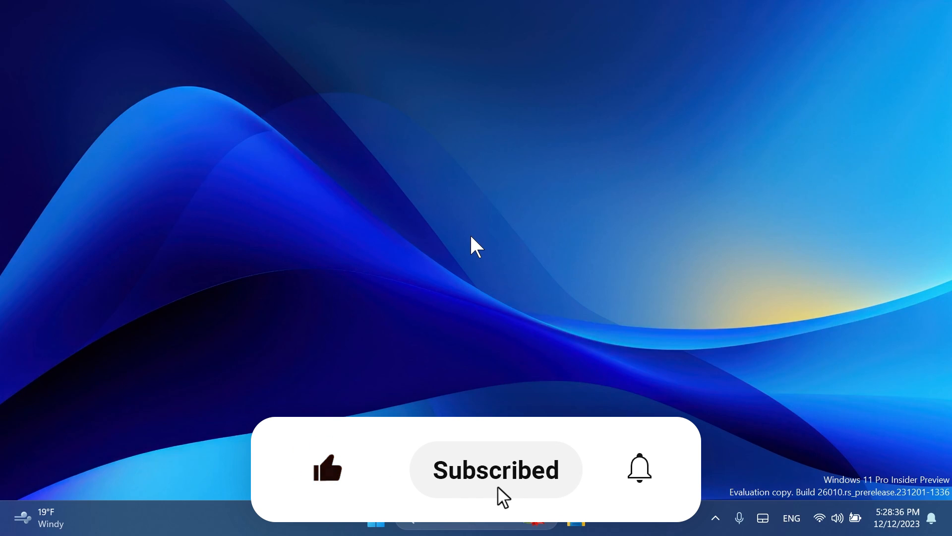